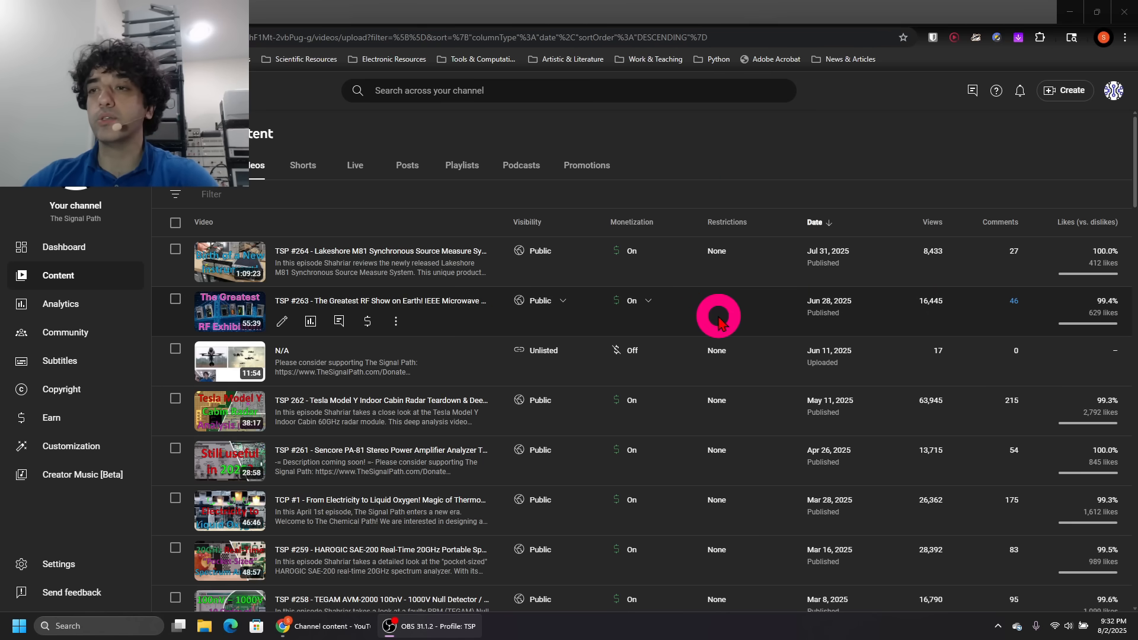
Step: Bring up the channel analytics Overview with 28-day views, watch time, subscribers and revenue
scroll("down", 3)
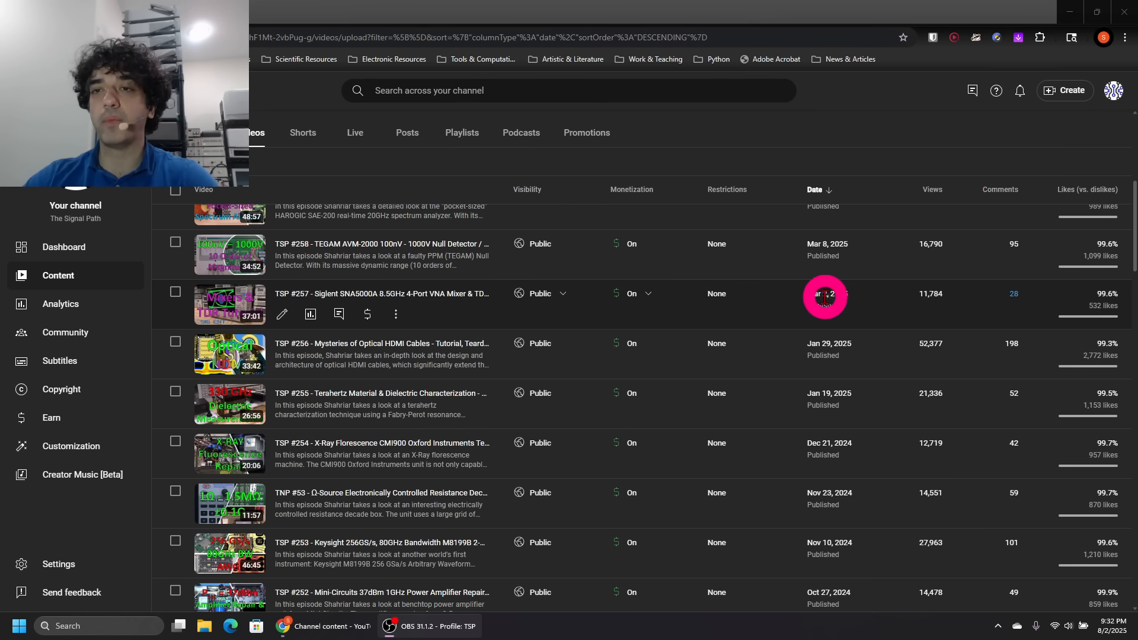
scroll("down", 3)
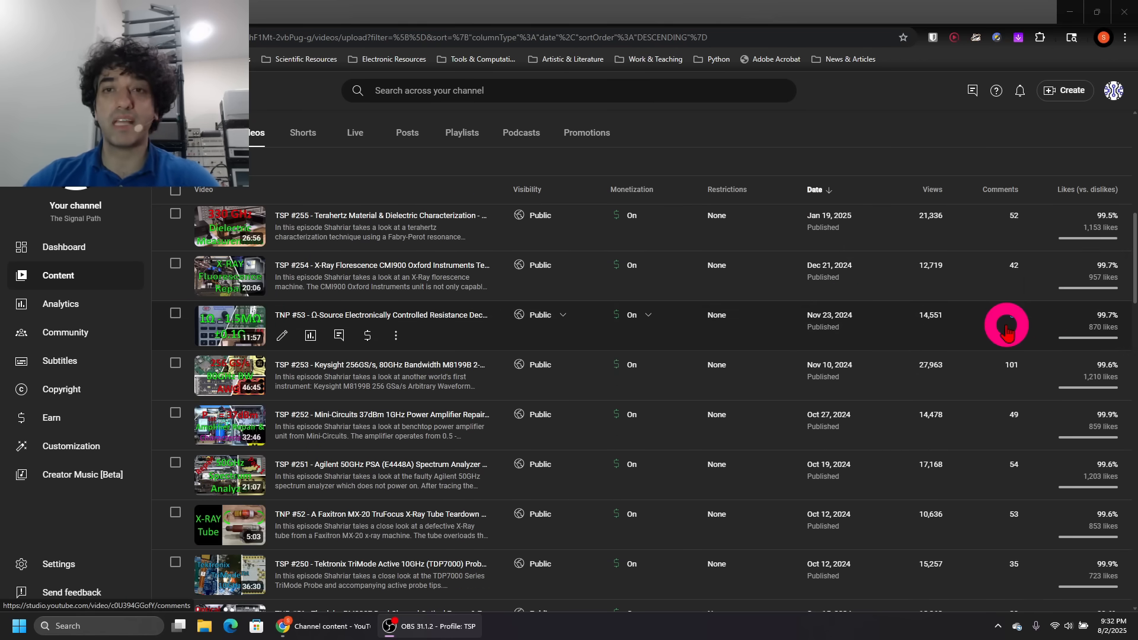
scroll("down", 3)
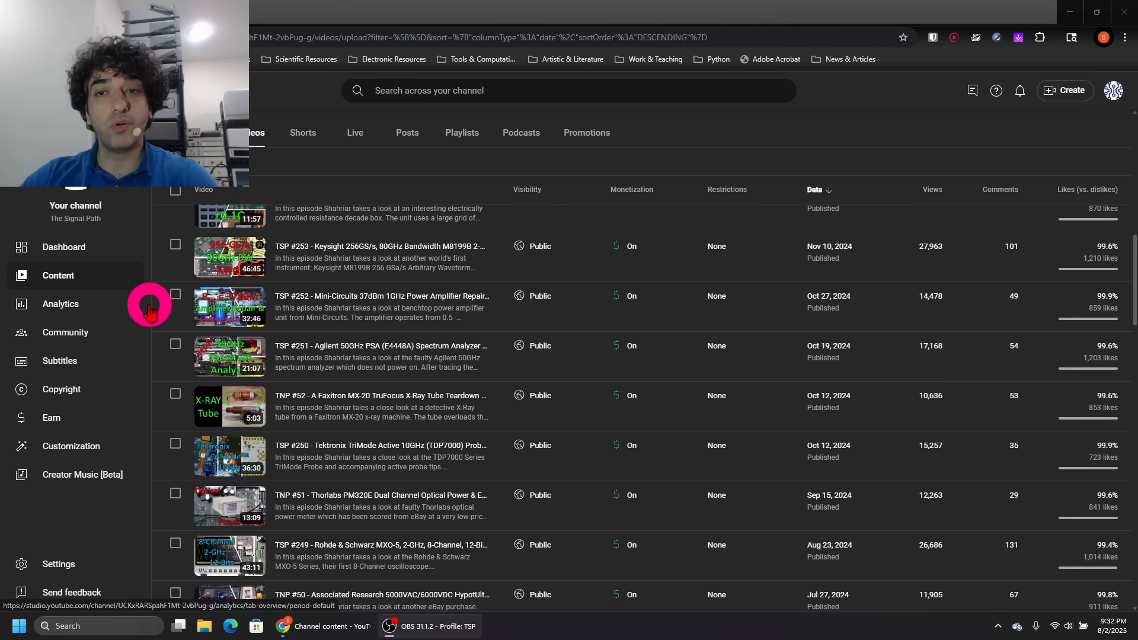
left_click(61, 303)
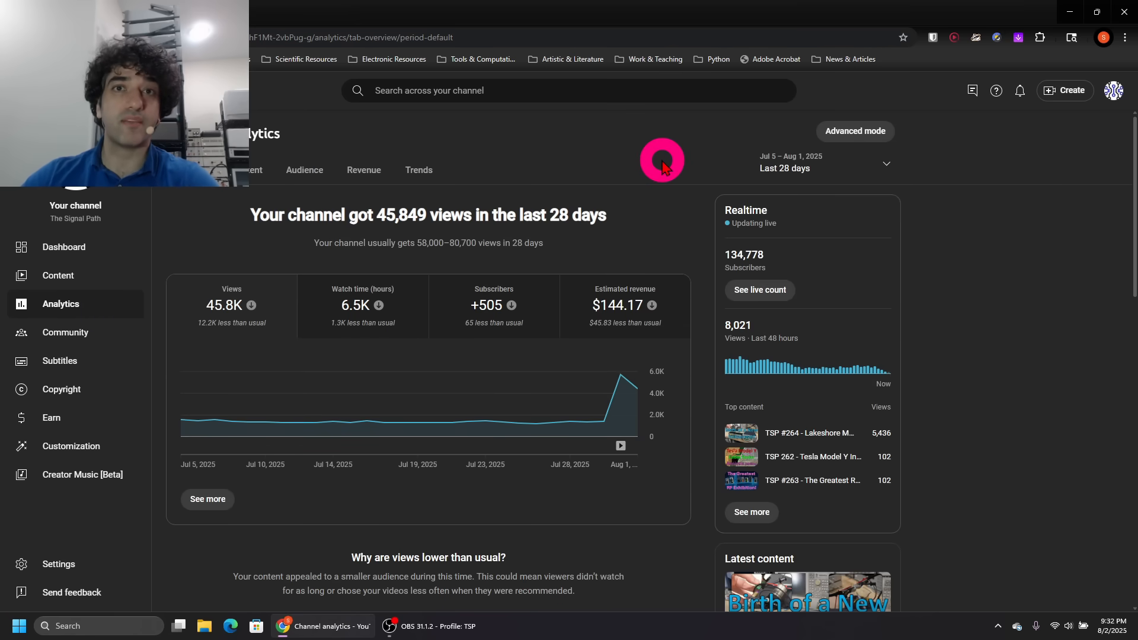
mouse_move(745, 180)
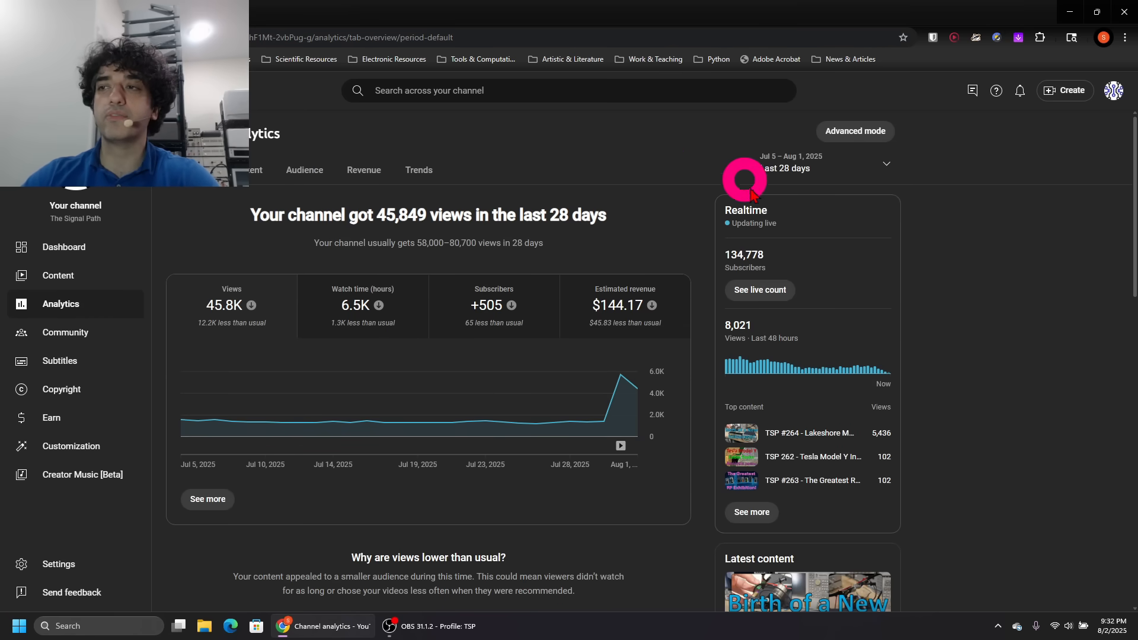
mouse_move(832, 203)
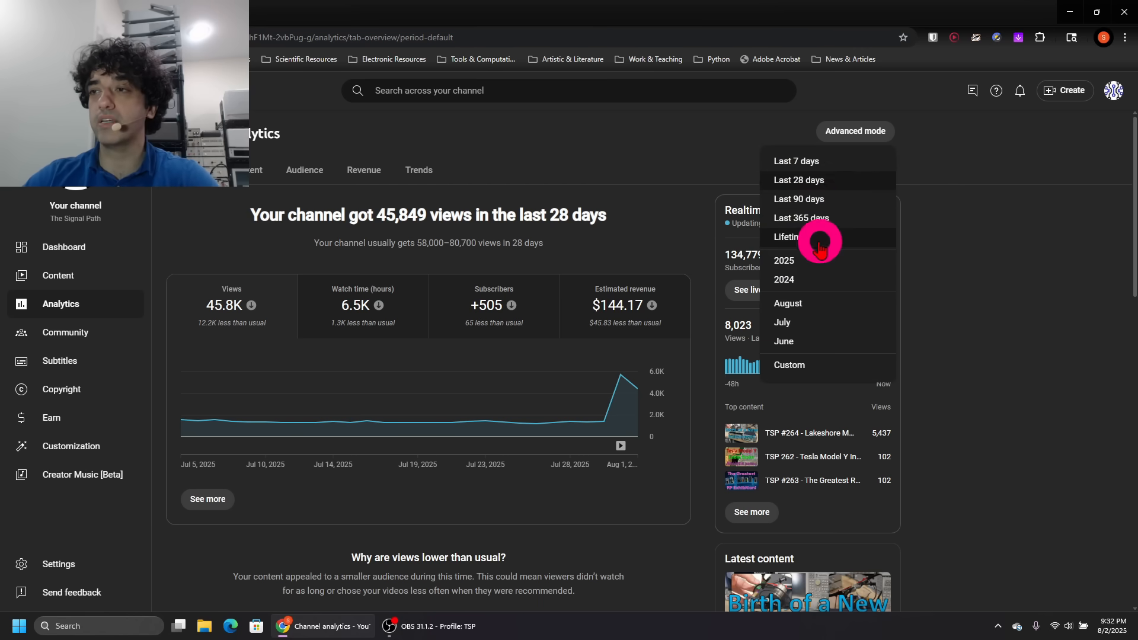
Step: Set the date range to Lifetime: 11.1M views, 1.9M watch hours, +134.8K subscribers, $31,091.36 revenue
left_click(785, 237)
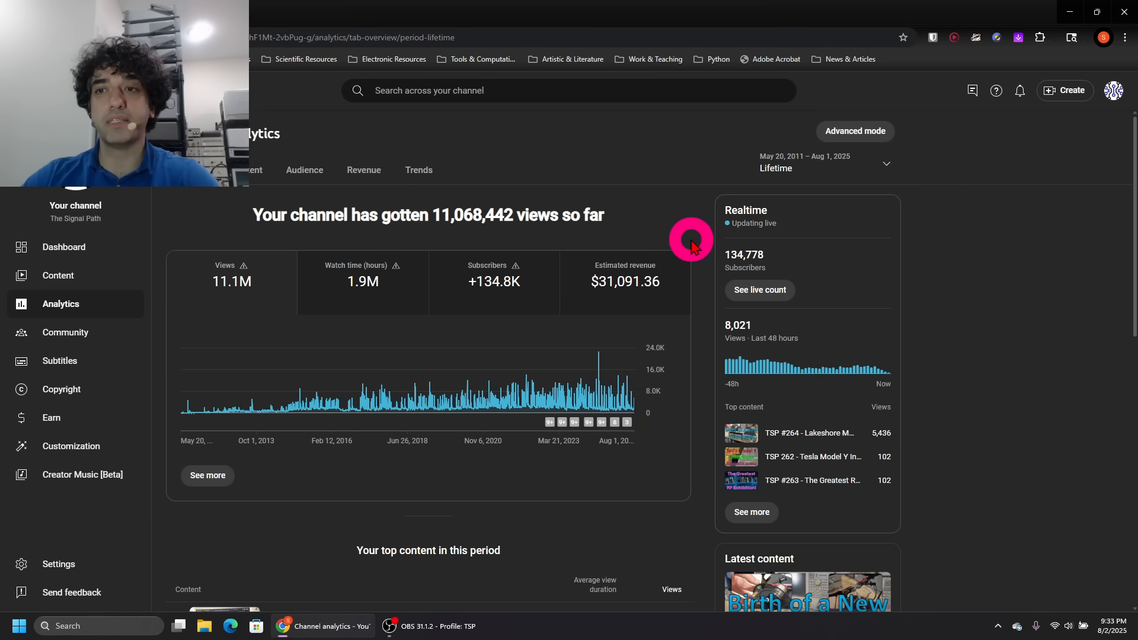
mouse_move(348, 324)
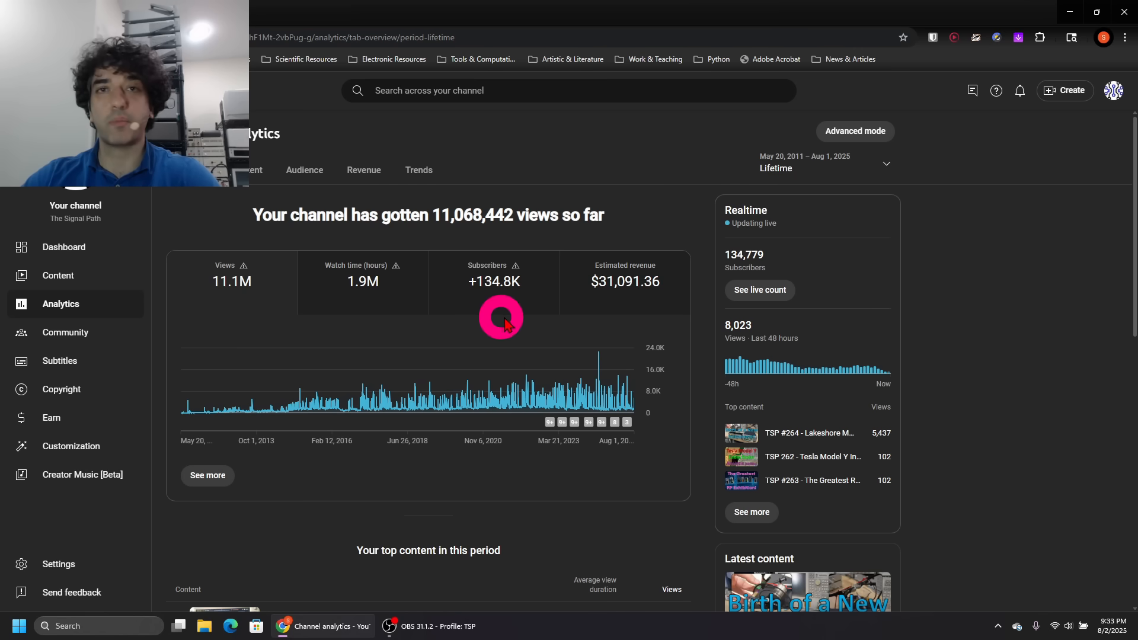
mouse_move(694, 279)
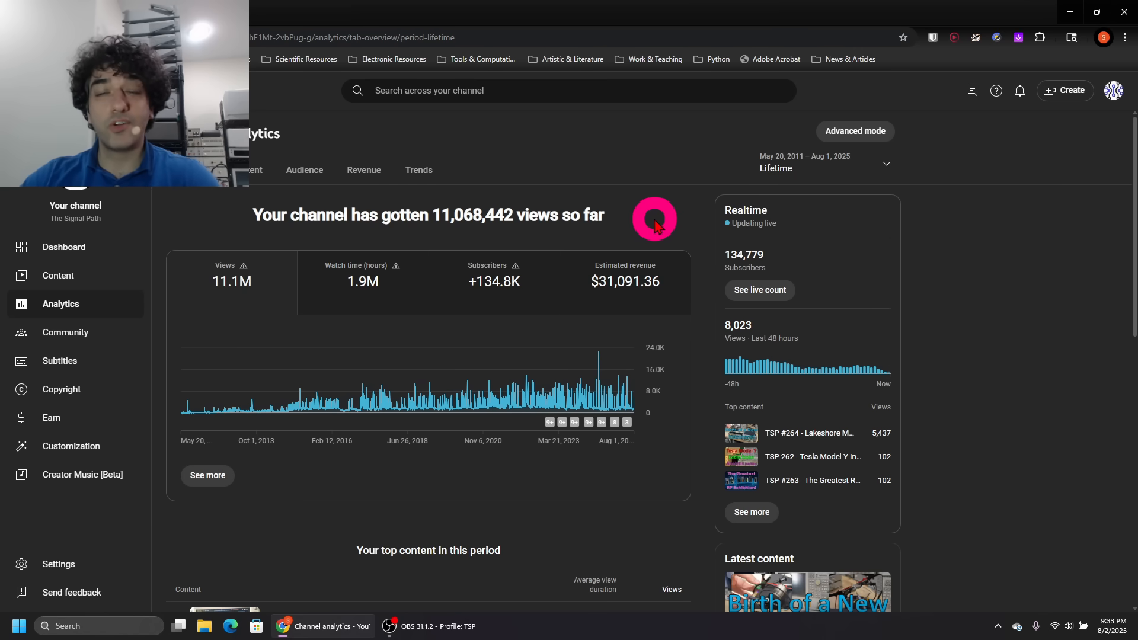
mouse_move(771, 182)
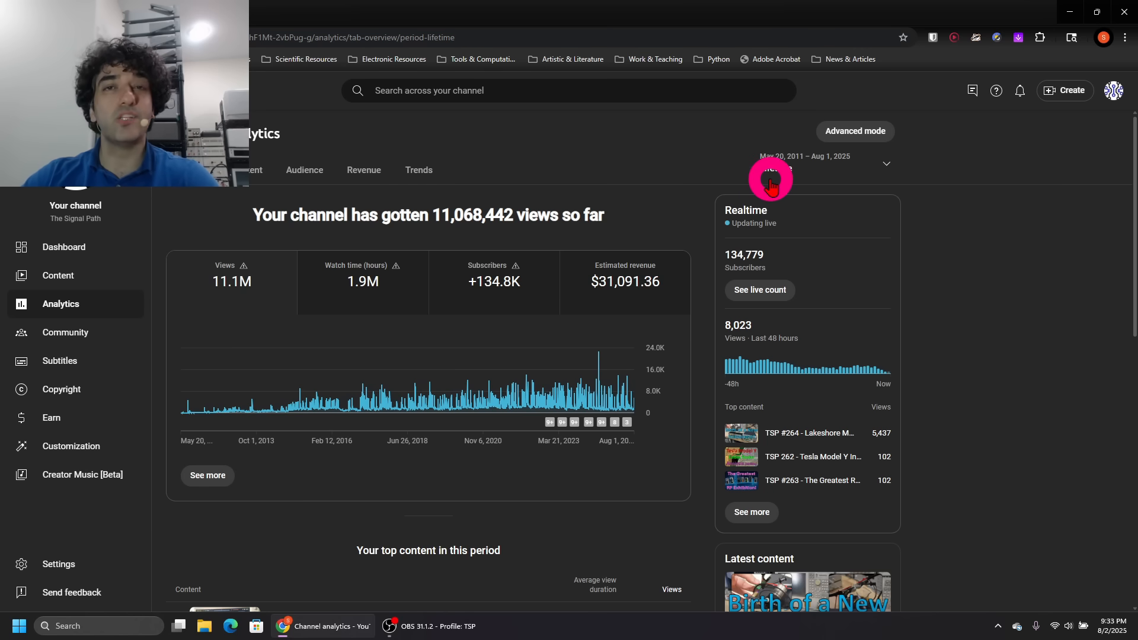